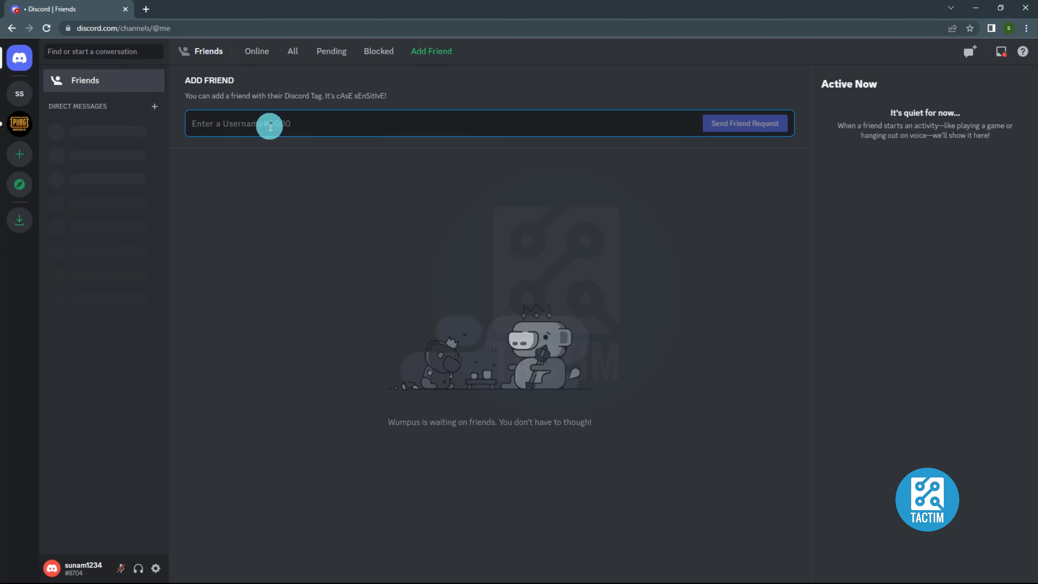
- Paste the Discord username tag into the Add Friend username field
right_click(269, 124)
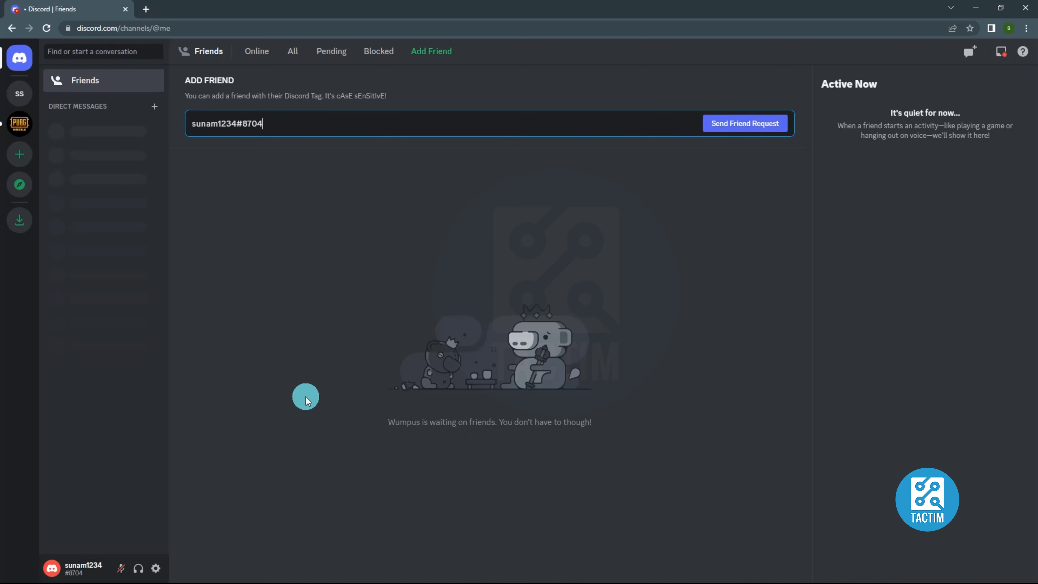
mouse_move(86, 568)
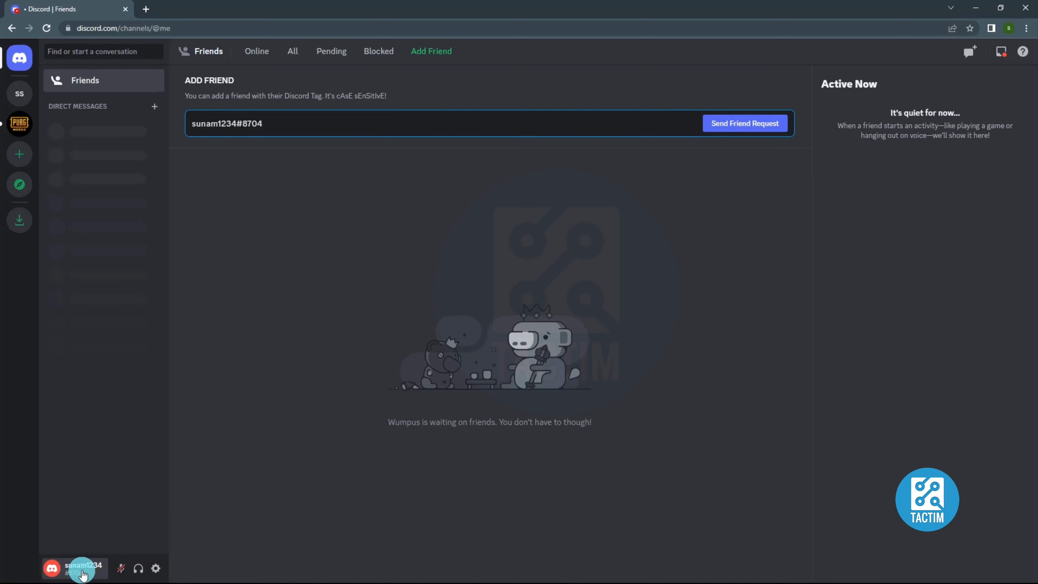
- Copy your own username tag from your profile card in the user panel
click(80, 569)
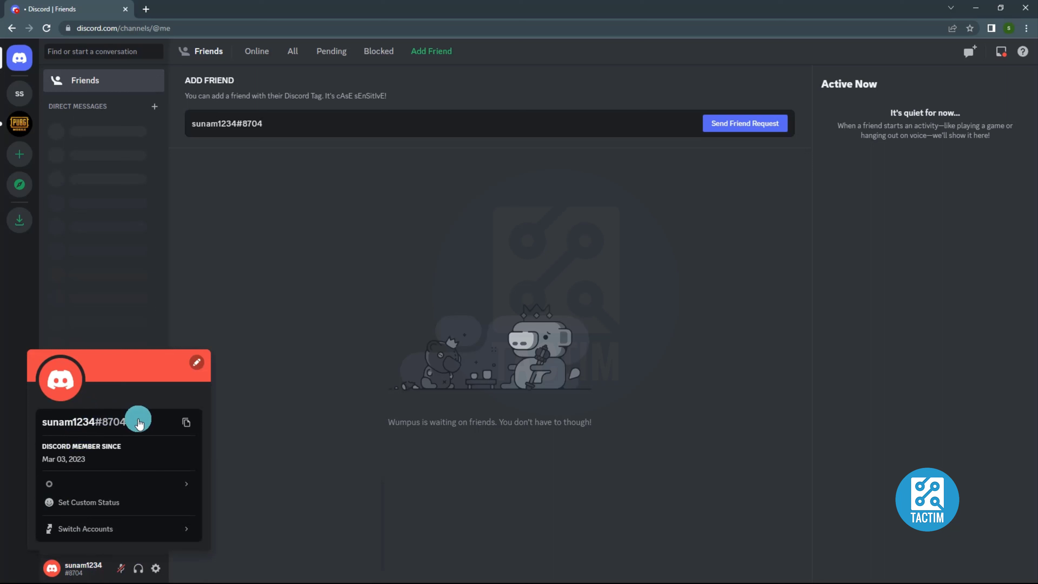
mouse_move(194, 425)
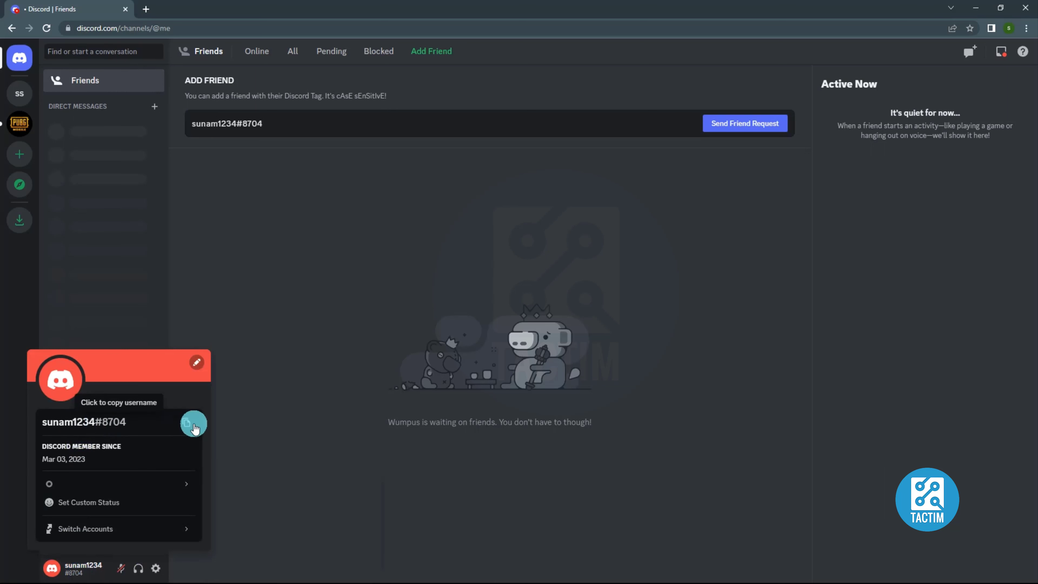
click(137, 184)
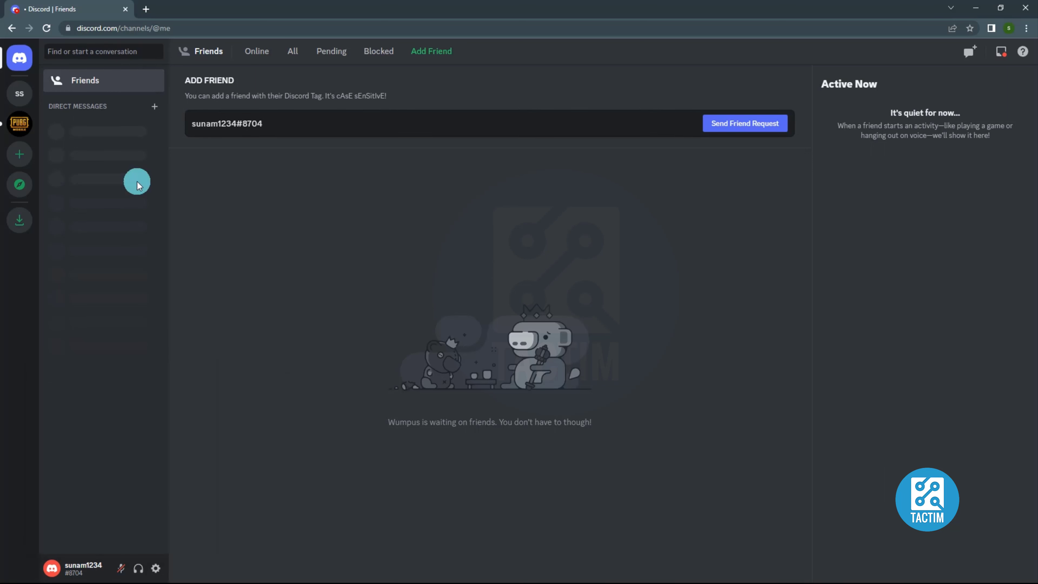
mouse_move(322, 223)
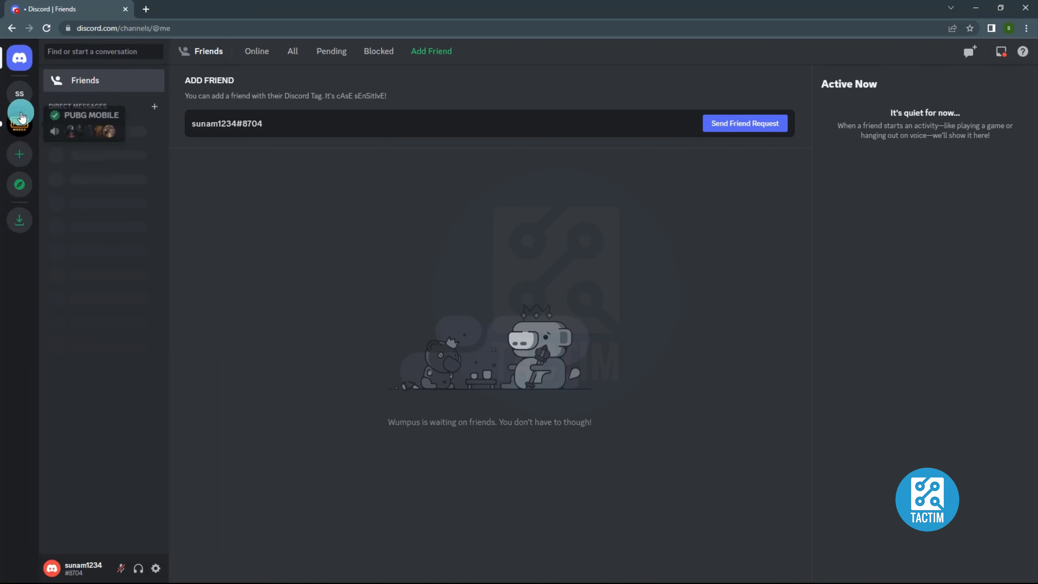
- In the PUBG MOBILE server, send a friend request to the password-warning message's author
click(20, 123)
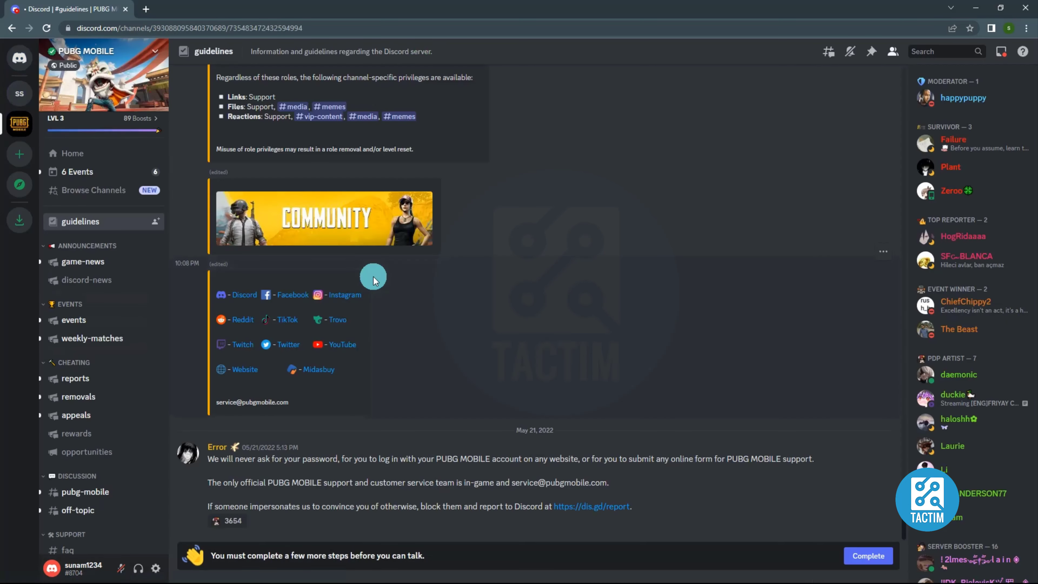
mouse_move(214, 448)
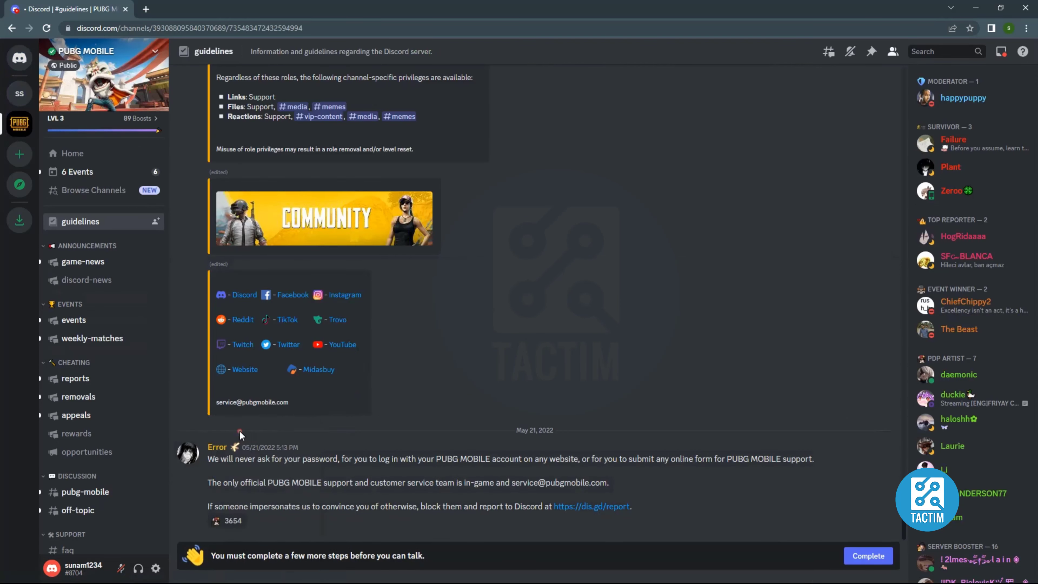
click(217, 447)
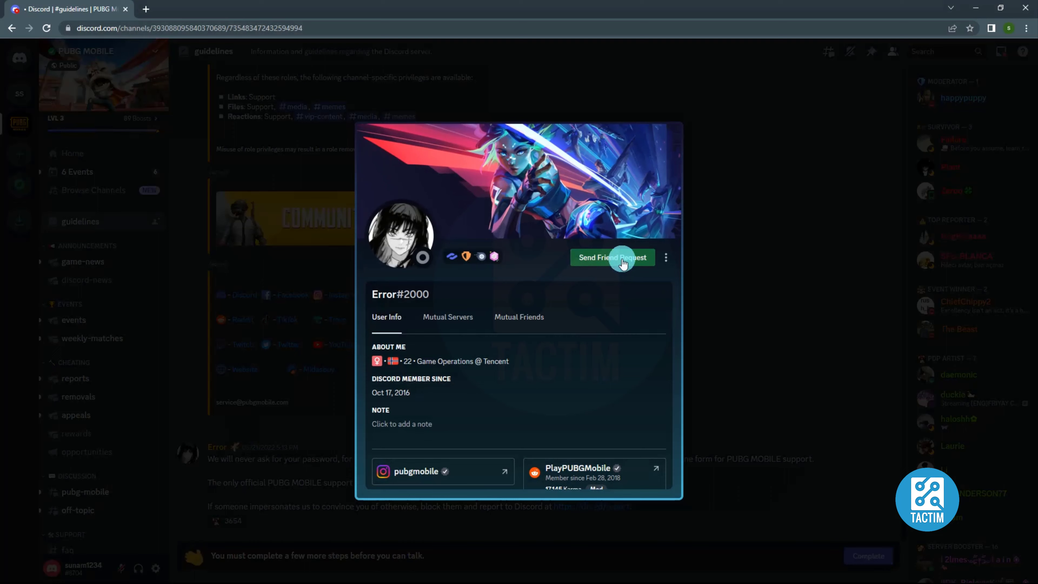
click(802, 203)
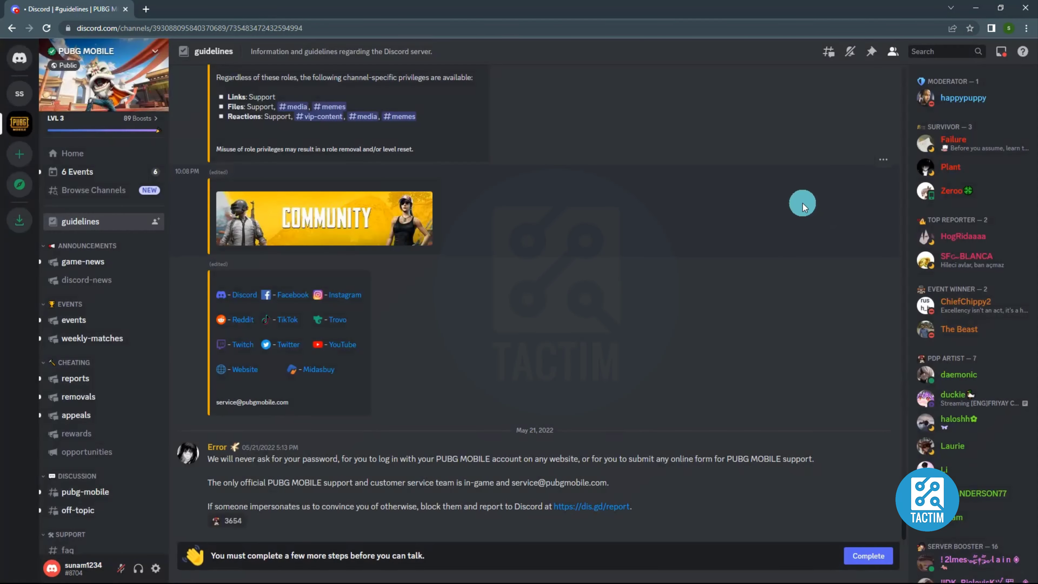
scroll(down, 3)
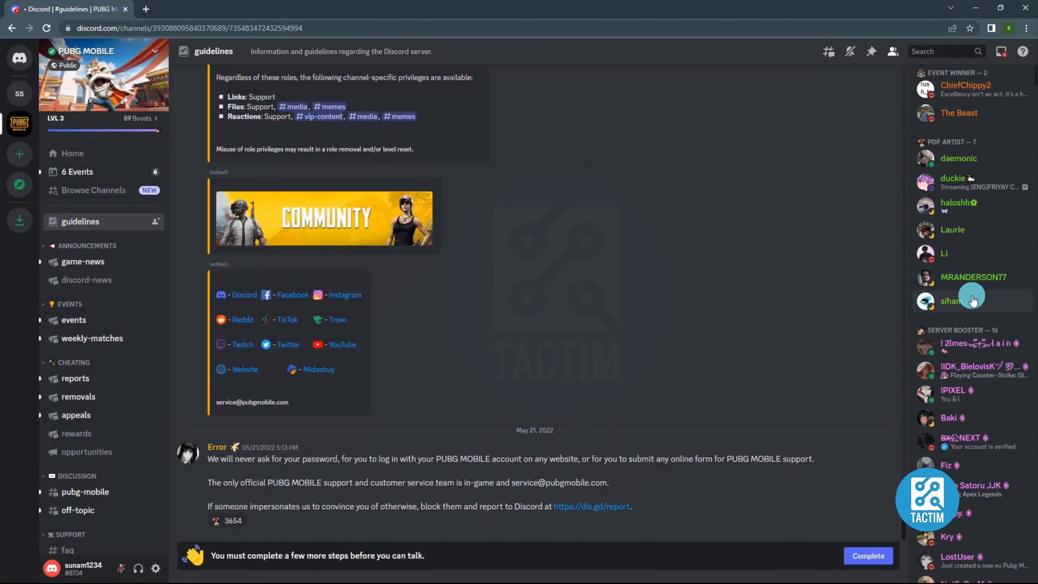
scroll(up, 3)
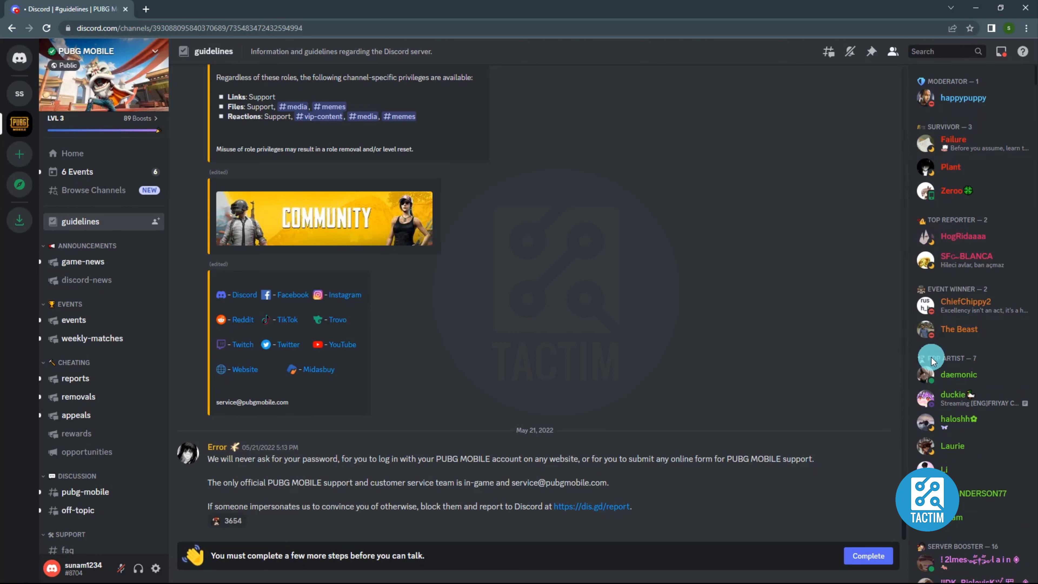
right_click(959, 374)
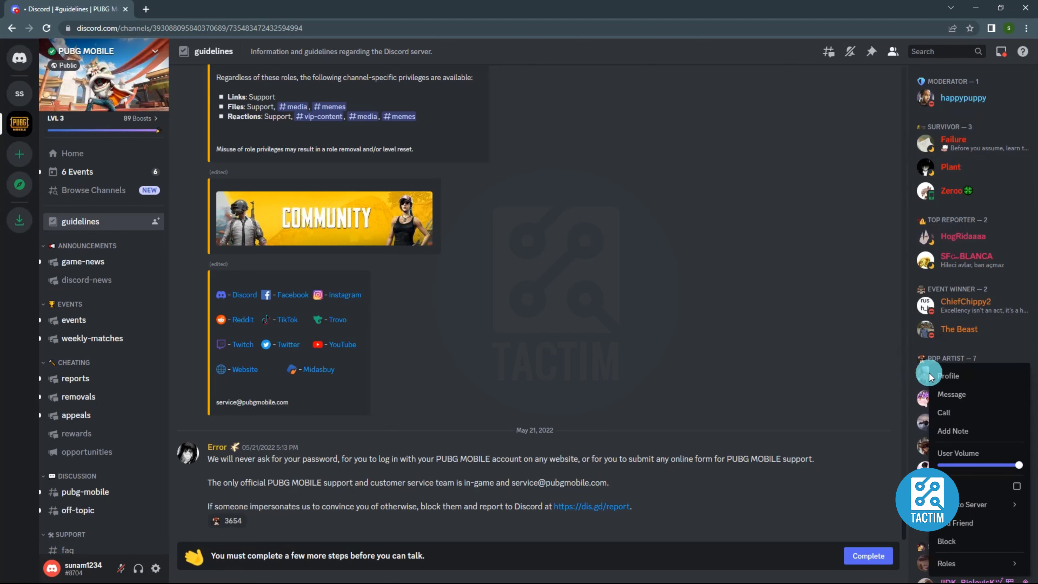
click(949, 375)
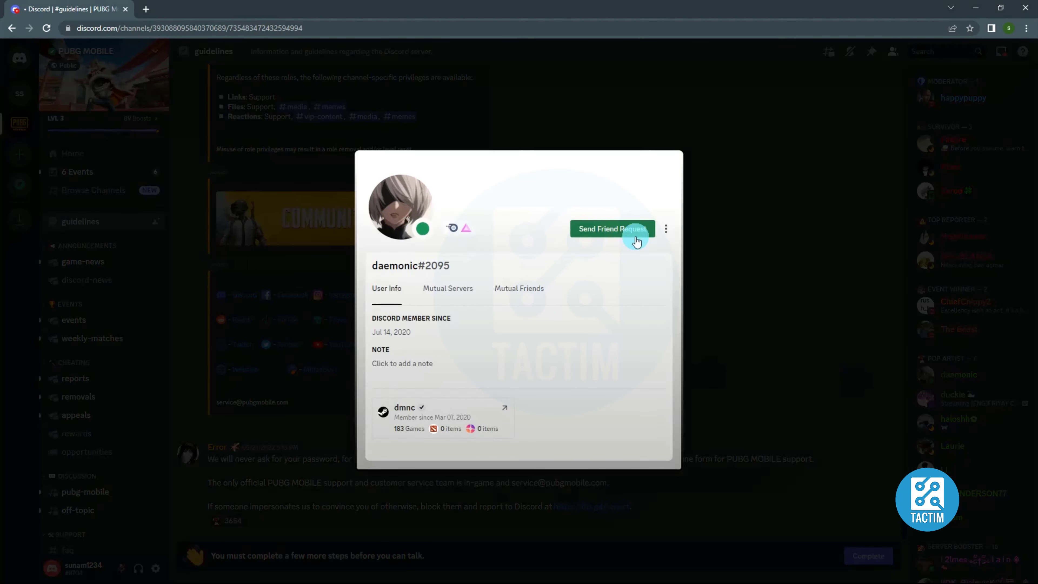
mouse_move(816, 276)
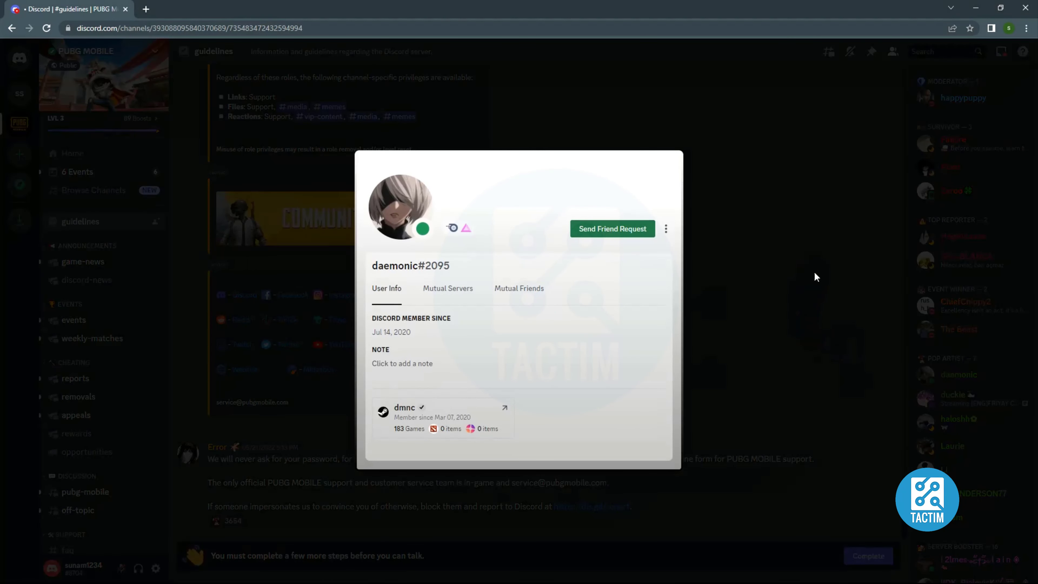